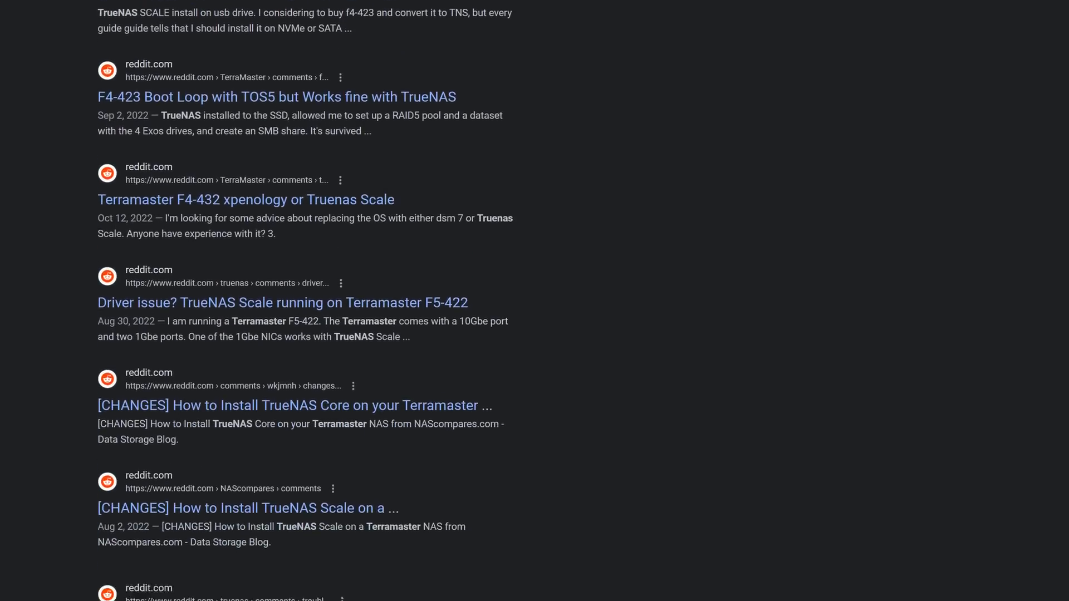
From the SCALE dashboard, bring up the TrueNAS SCALE 22.12.0 release notes dated December 13, 2022.
scroll("down", 3)
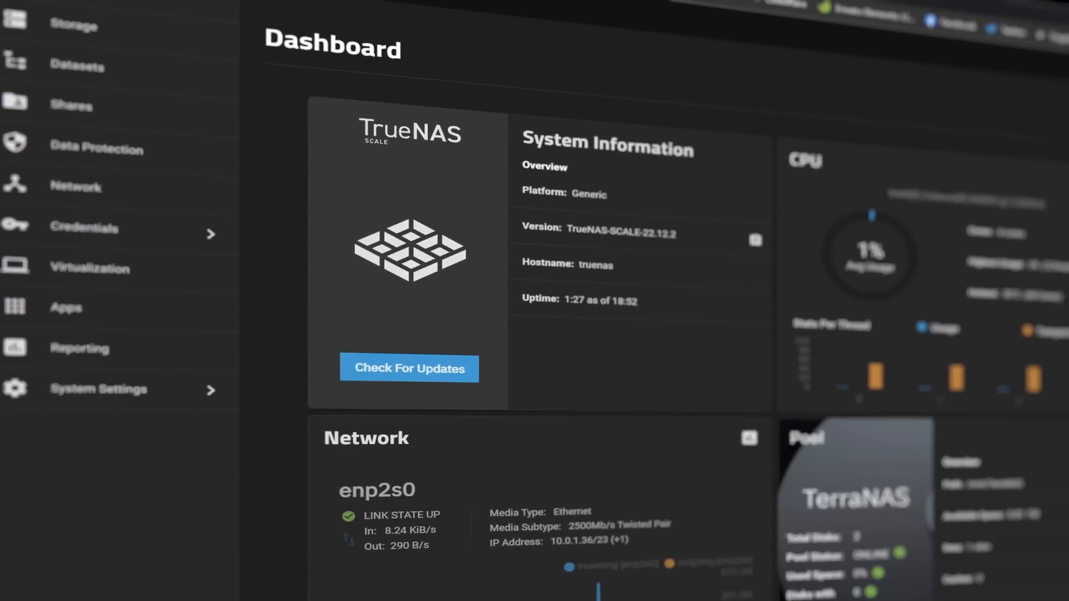
left_click(409, 369)
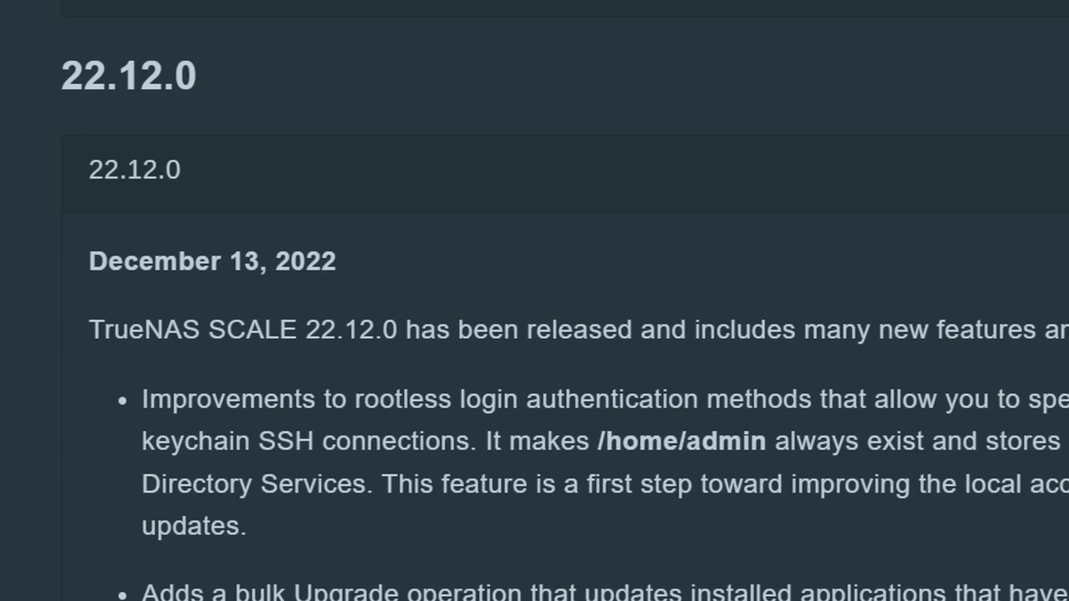